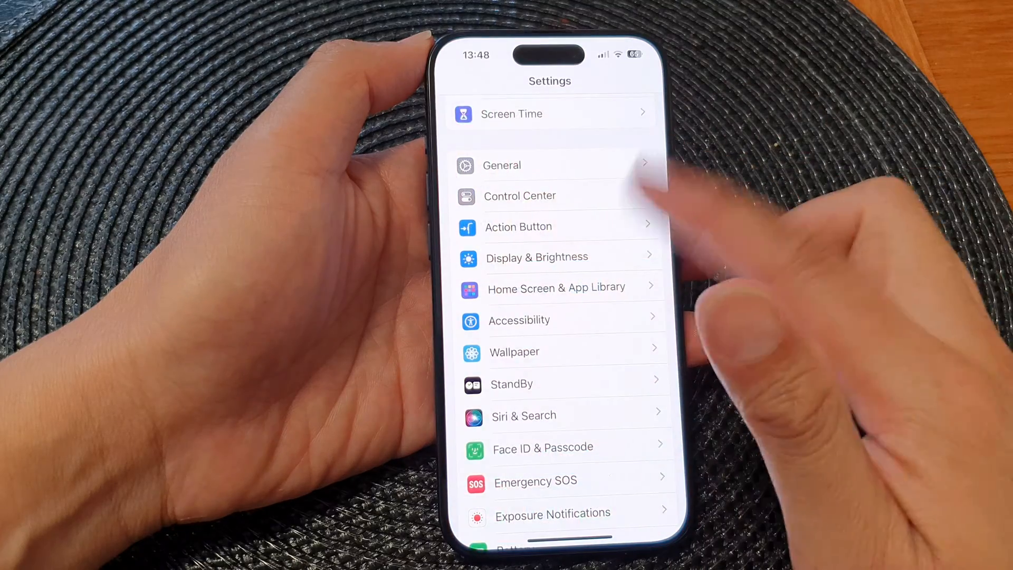
# - Scroll the Settings list and open Accessibility
pyautogui.scroll(-3)
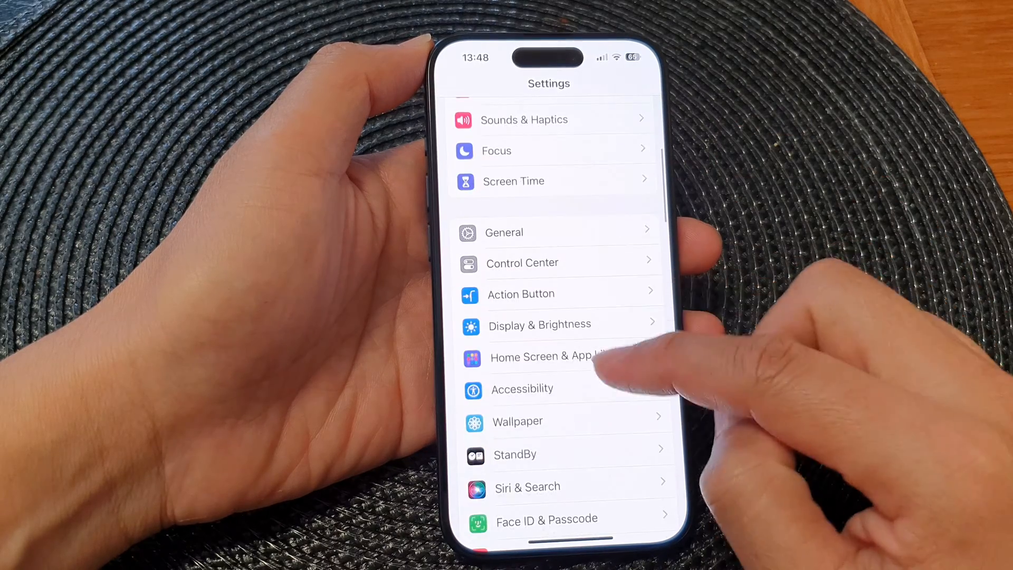
pyautogui.click(522, 388)
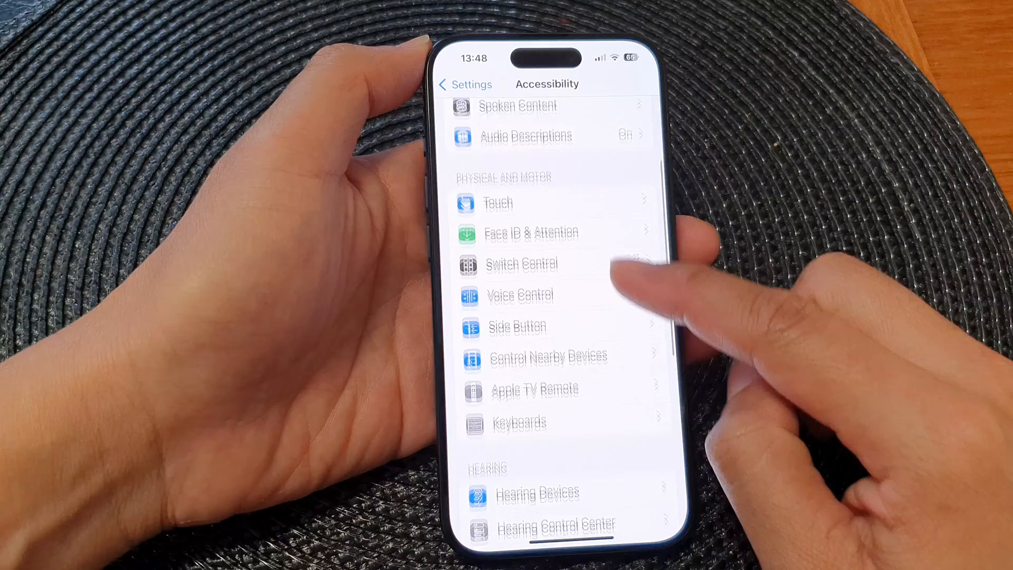
# - Open the Side Button page under Physical and Motor
pyautogui.click(516, 326)
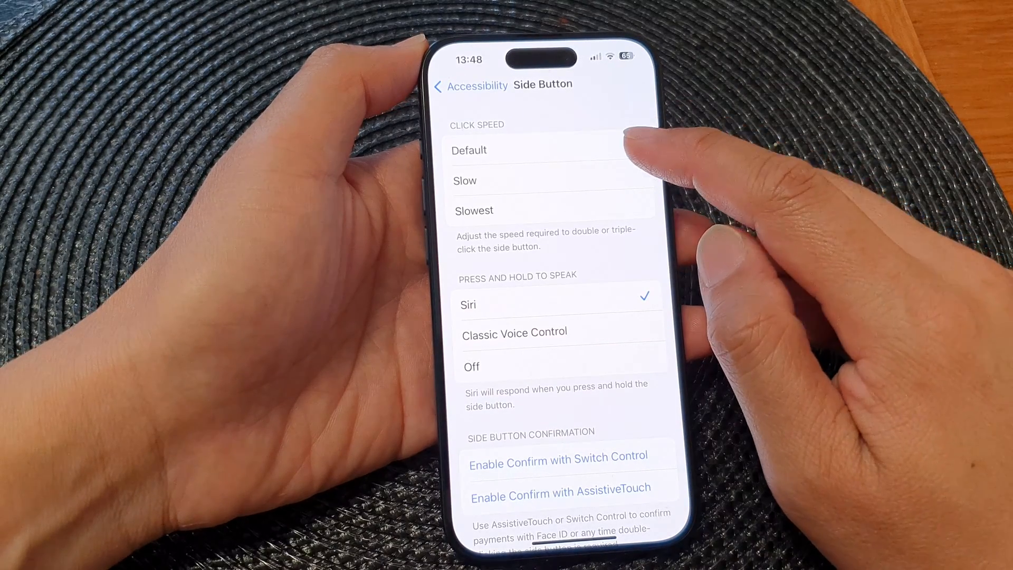
# - Try the Slow and Slowest Side Button click speeds
pyautogui.click(549, 181)
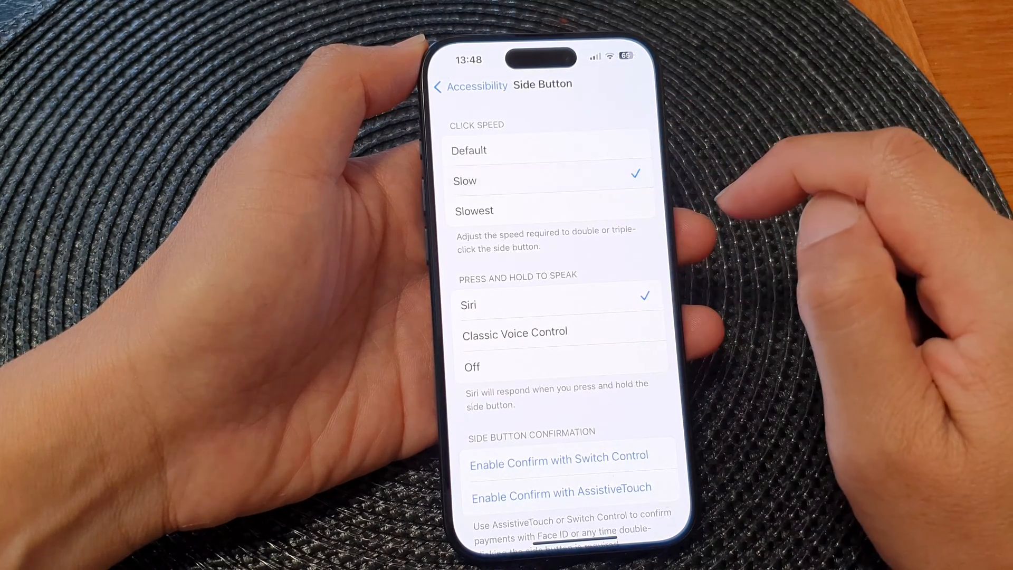
pyautogui.click(550, 211)
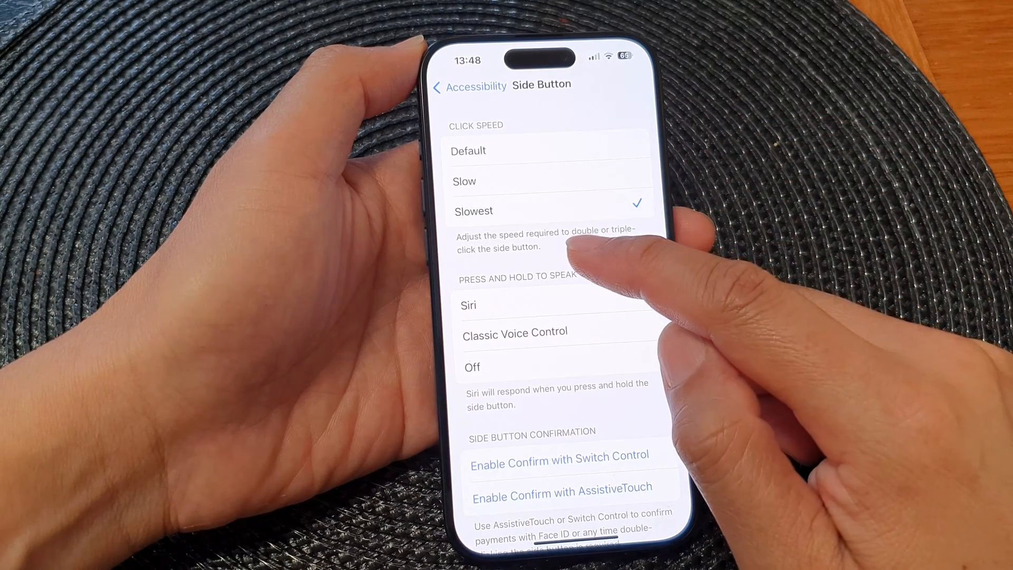
pyautogui.click(467, 304)
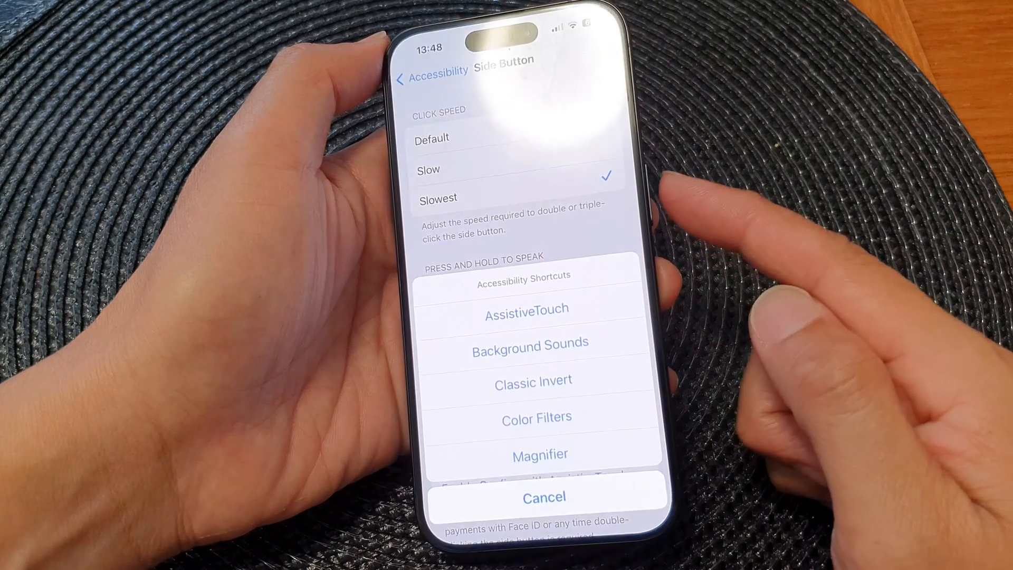
# - Dismiss the Accessibility Shortcuts sheet, restore Default click speed, and return home
pyautogui.click(544, 496)
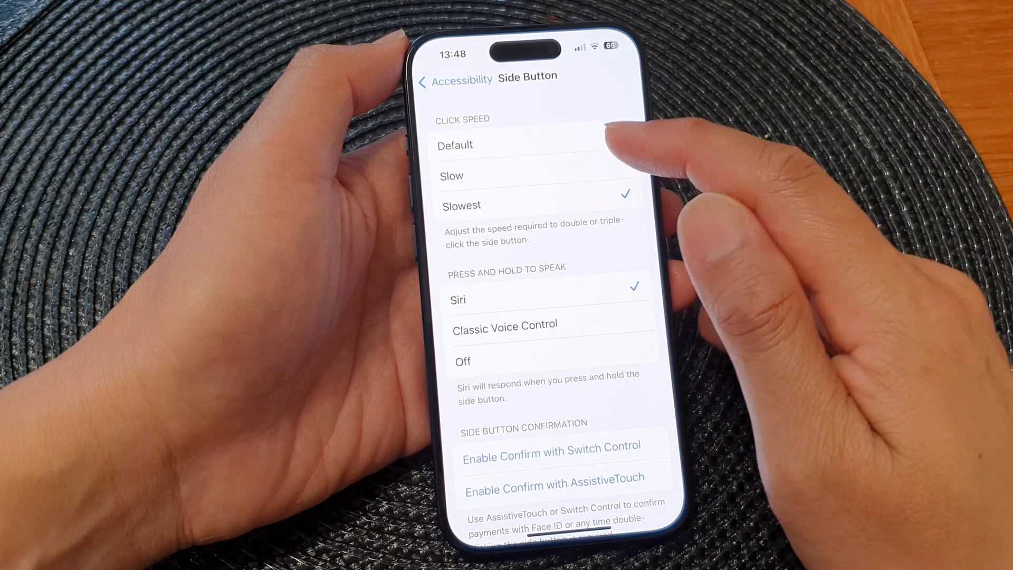
pyautogui.click(455, 144)
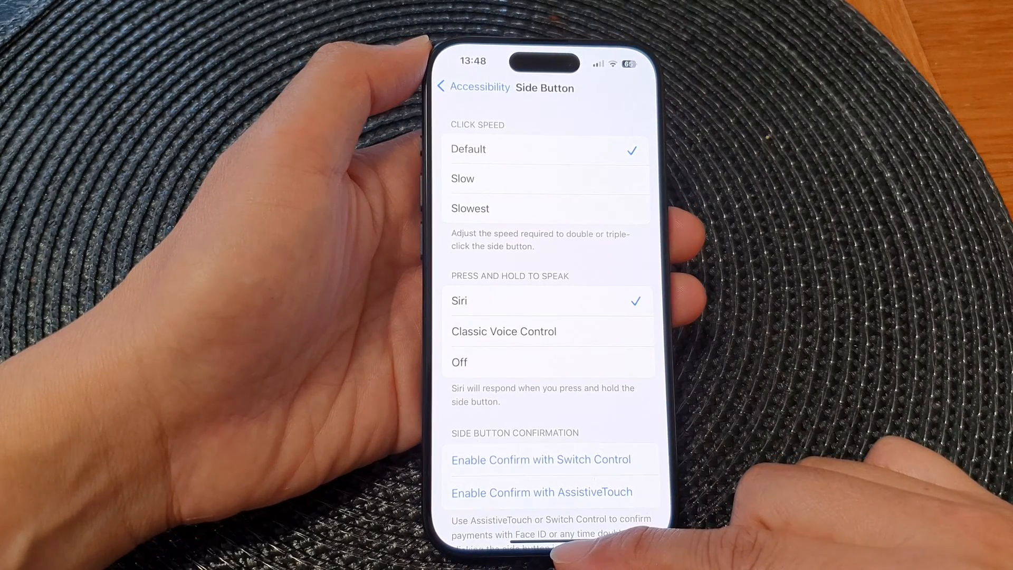
pyautogui.press('home')
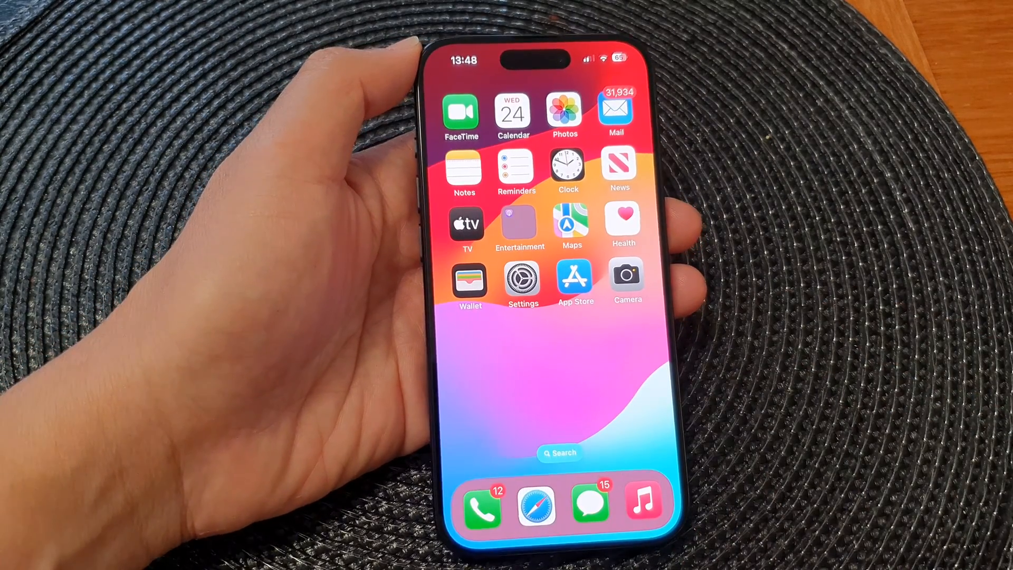